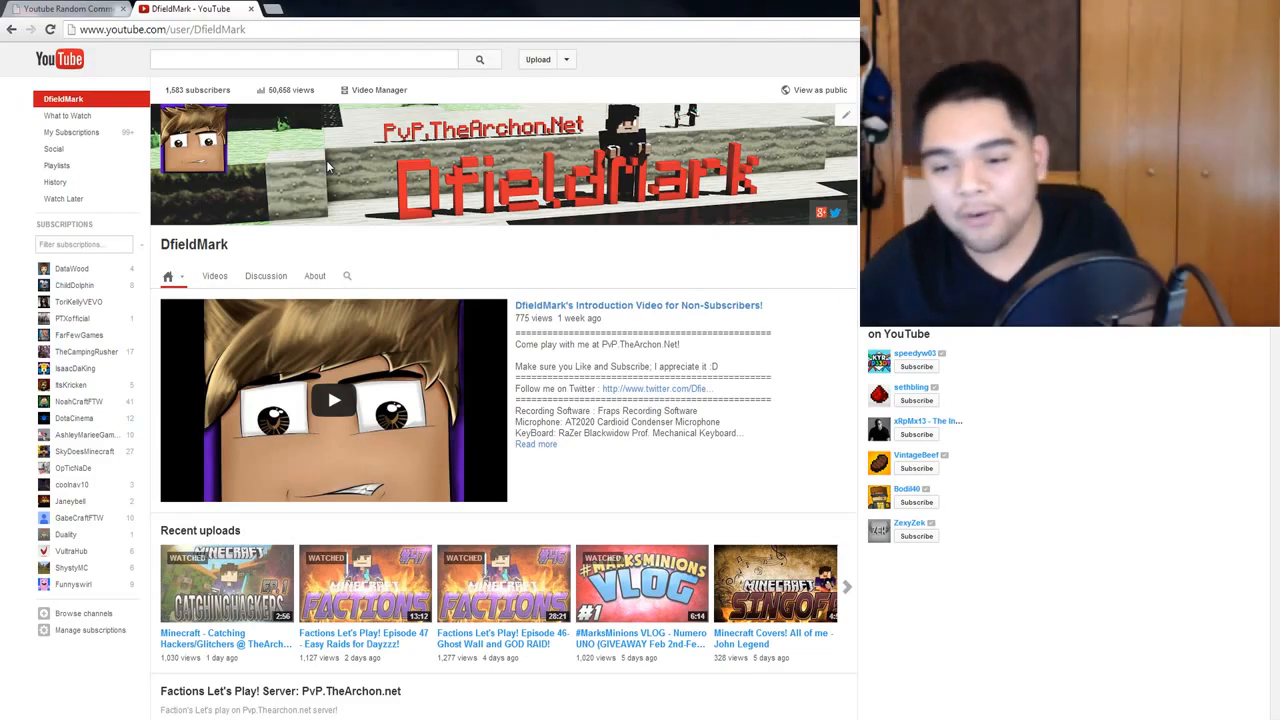
{"action": "mouse_move", "coordinate": [590, 98]}
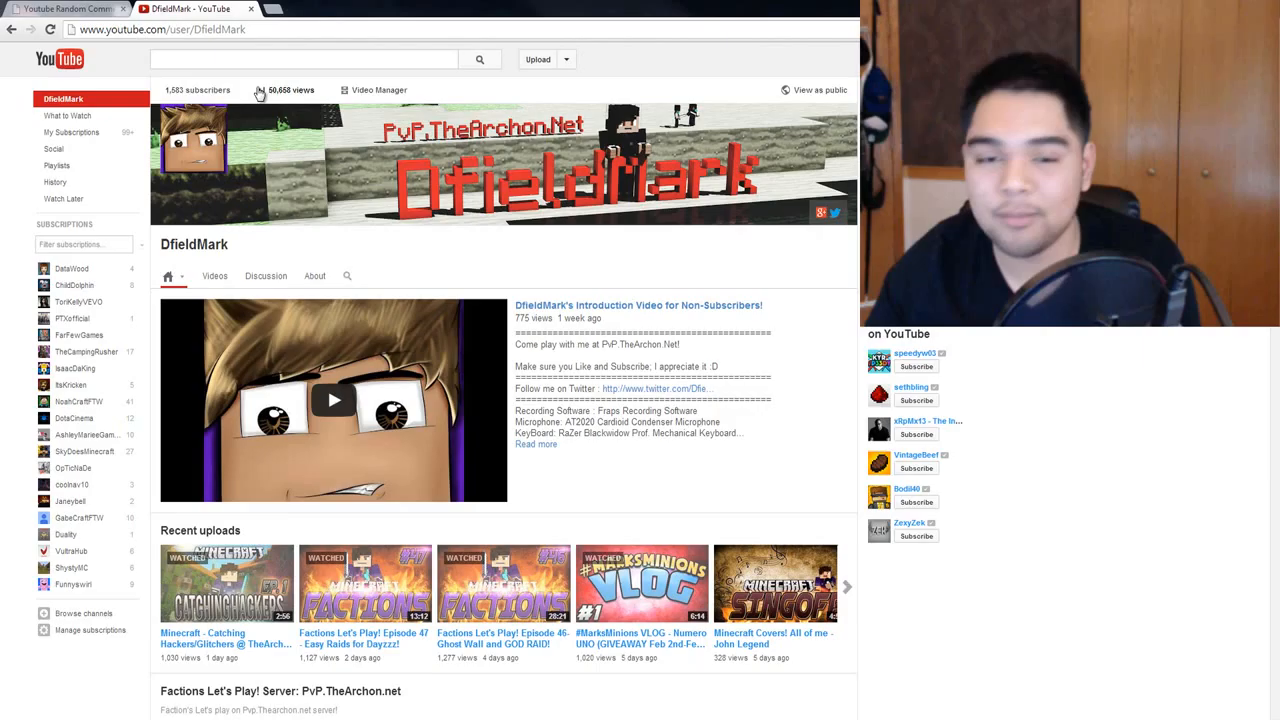
Switch to the YouTube Random Comment Picker tab with the giveaway vlog loaded.
{"action": "left_click", "coordinate": [60, 11]}
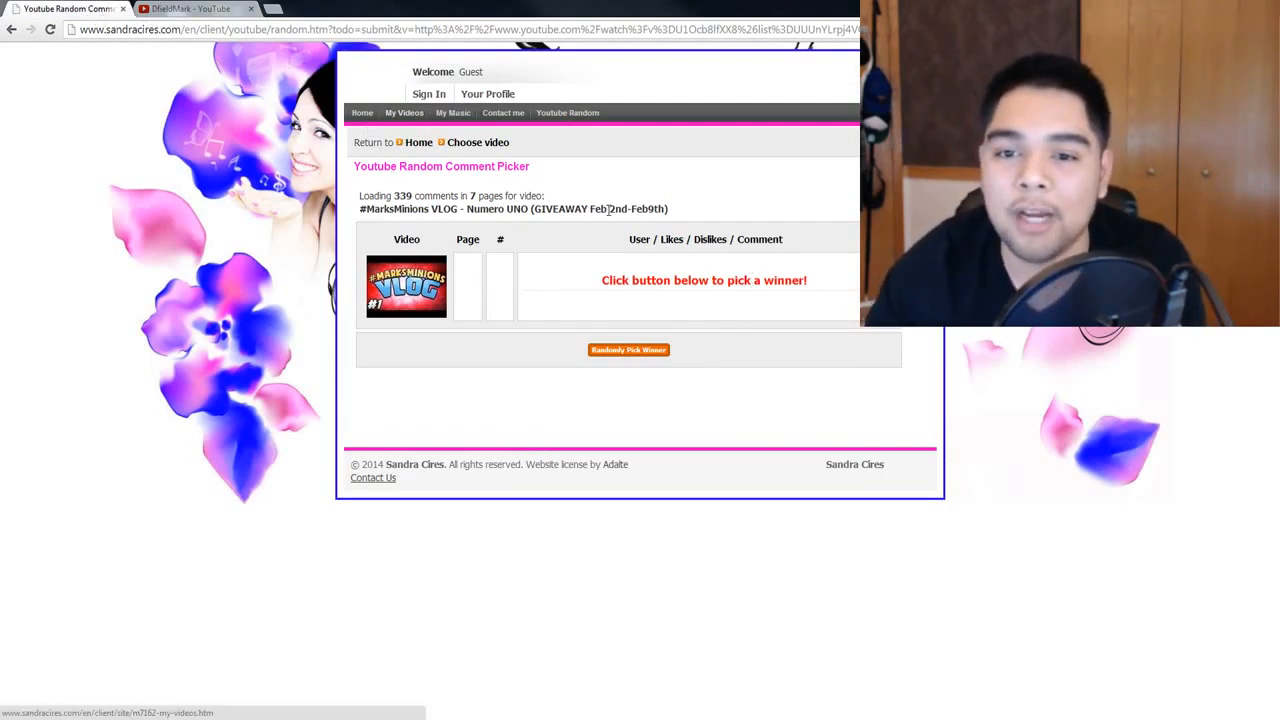
{"action": "mouse_move", "coordinate": [443, 310]}
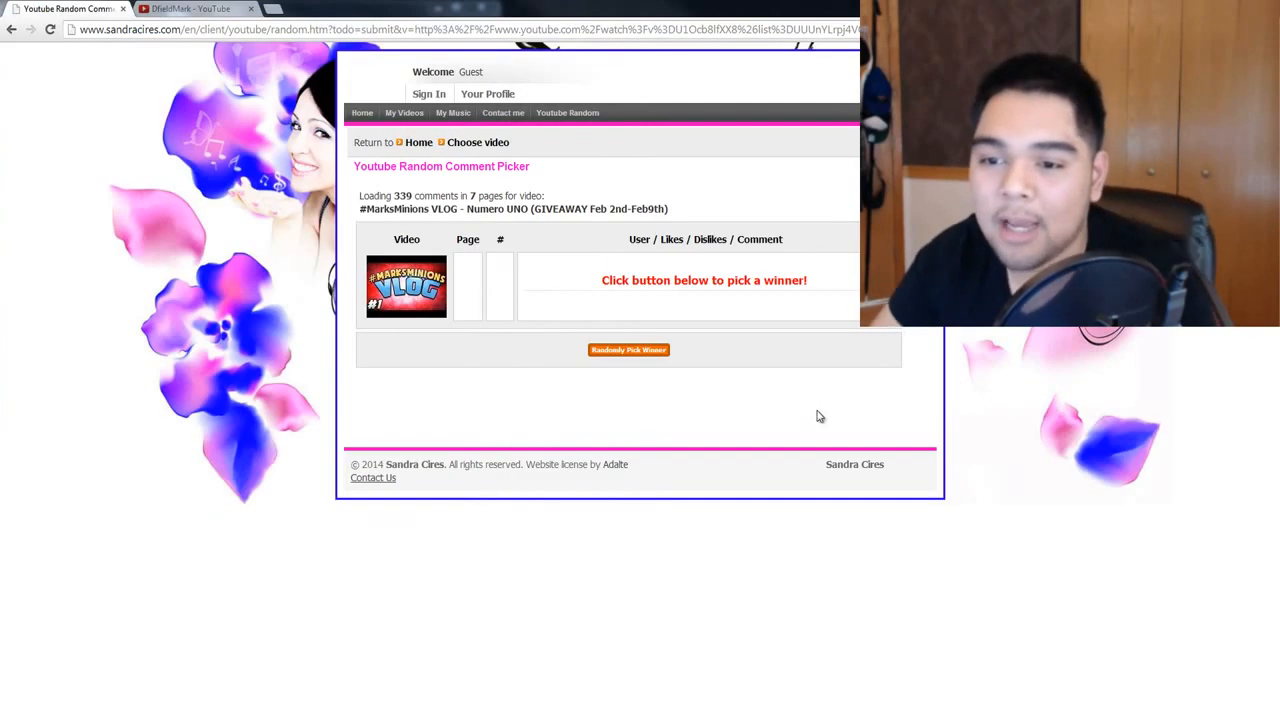
{"action": "mouse_move", "coordinate": [650, 354]}
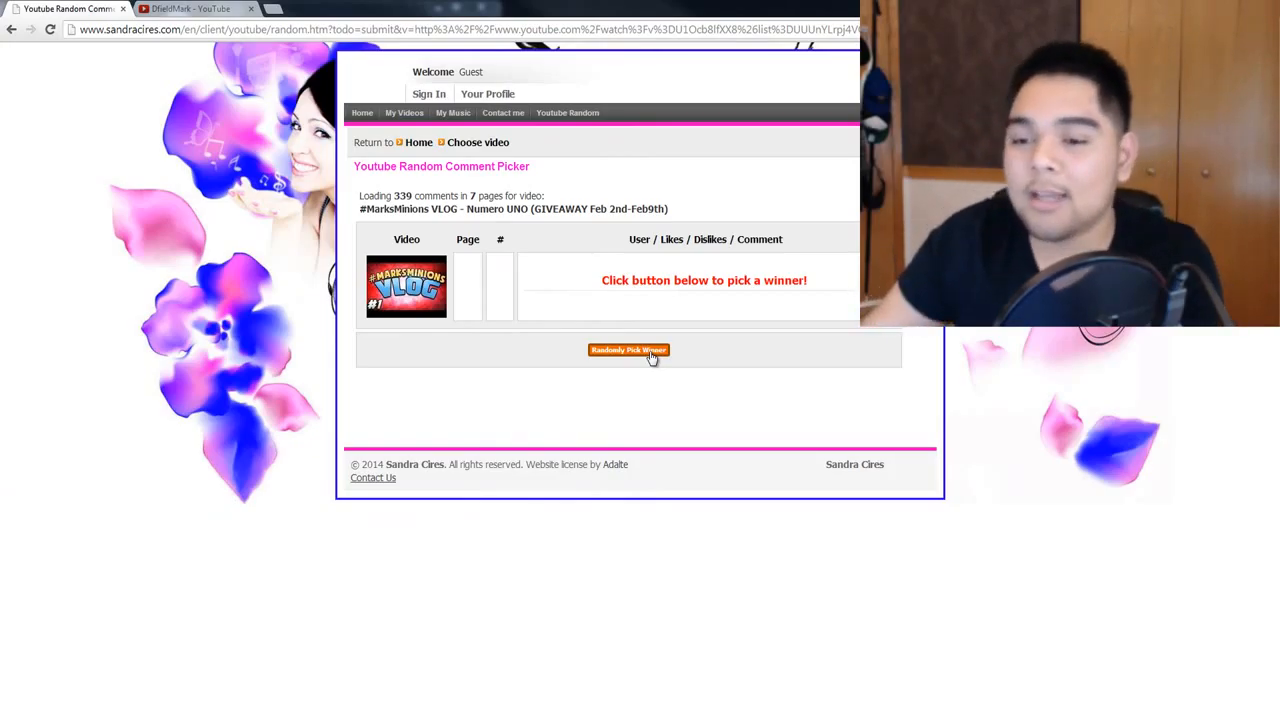
Randomly pick a winning comment from the giveaway vlog's comments.
{"action": "left_click", "coordinate": [628, 350]}
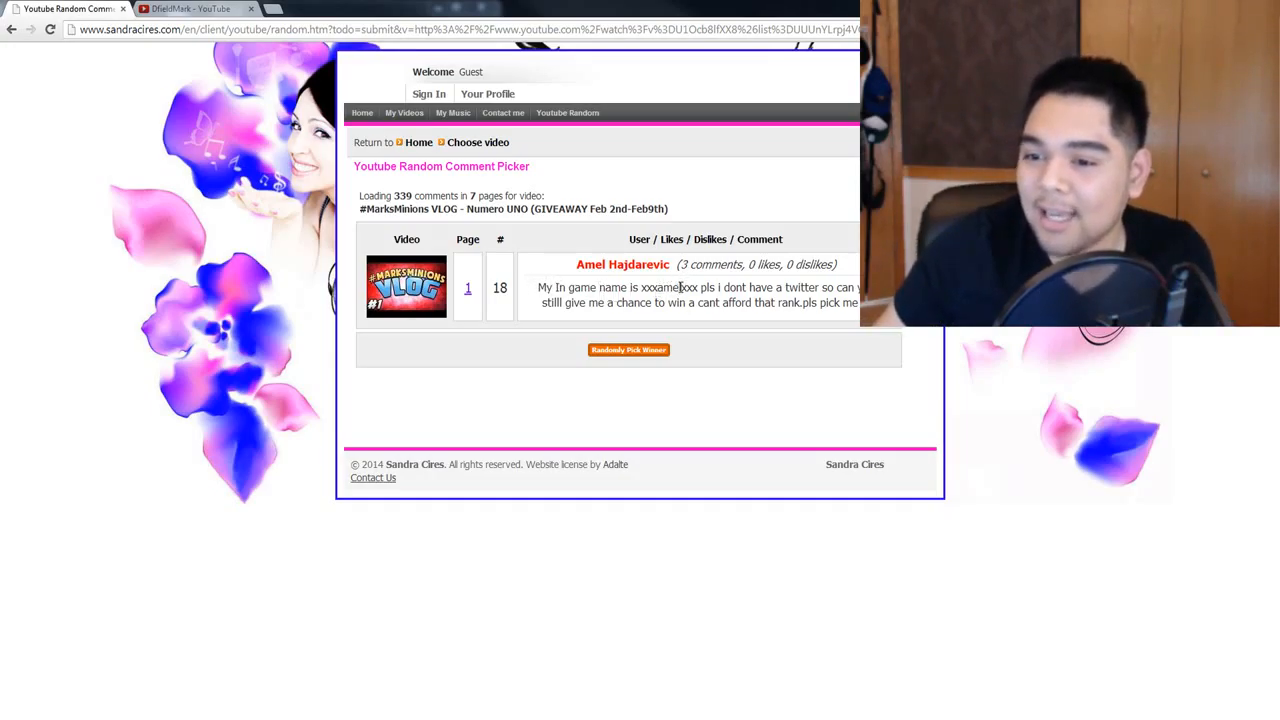
{"action": "mouse_move", "coordinate": [674, 321]}
{"action": "type", "text": "winners:"}
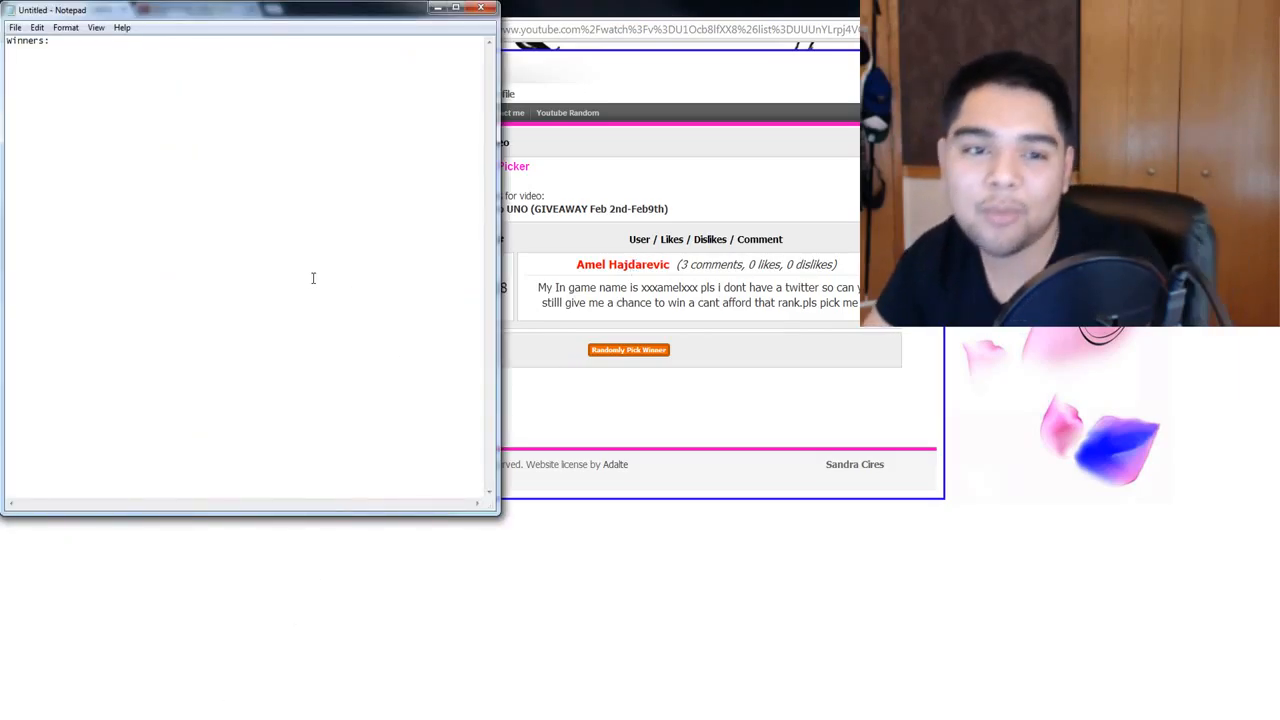
{"action": "type", "text": "Amel H"}
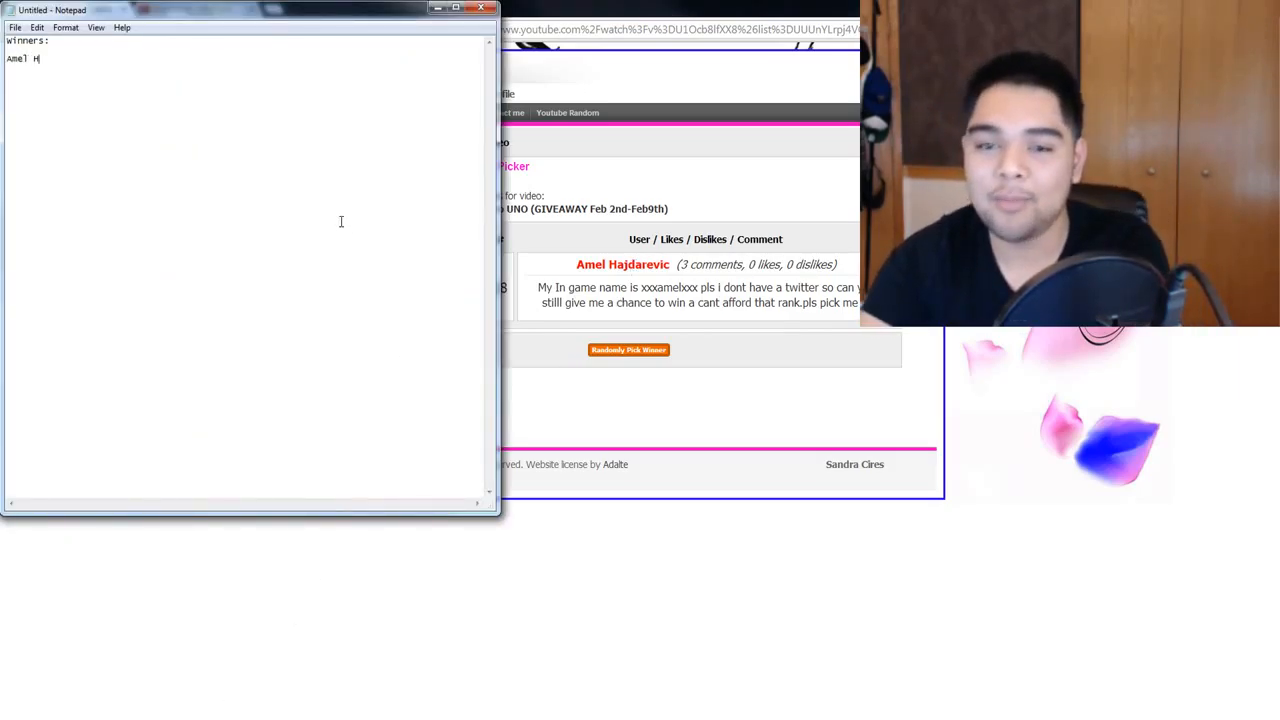
{"action": "type", "text": "aj"}
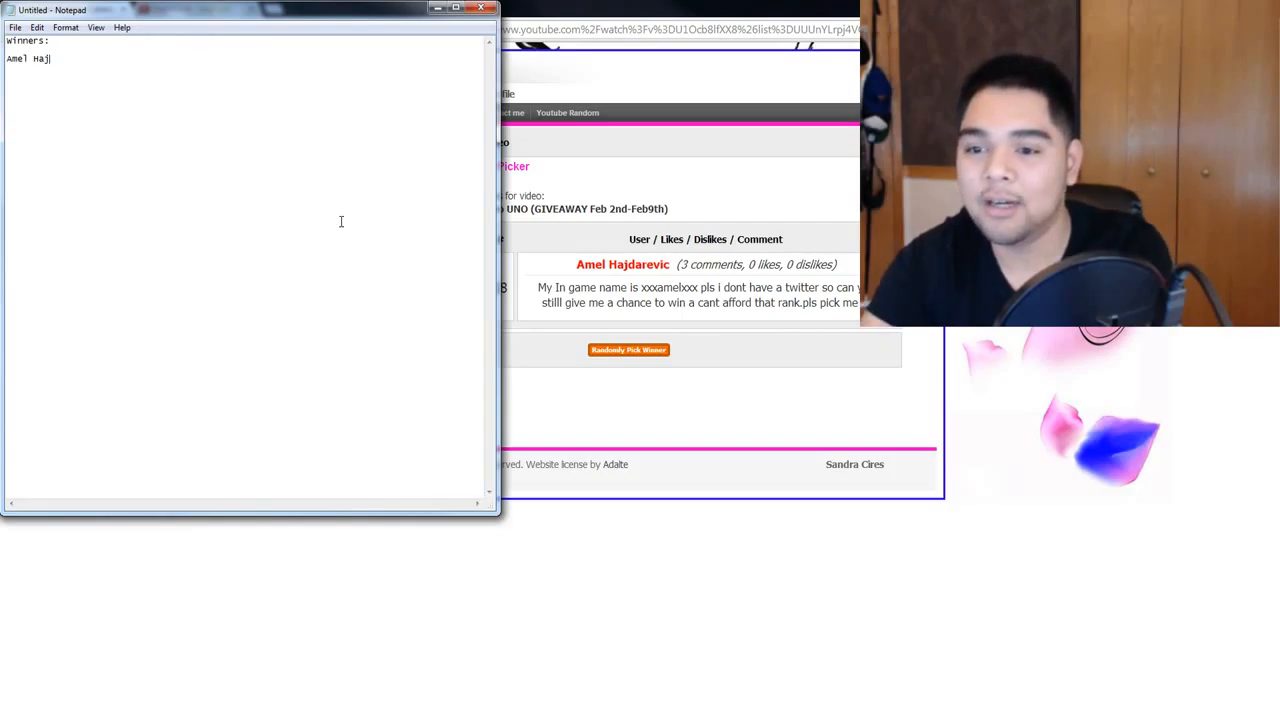
{"action": "type", "text": "darevic"}
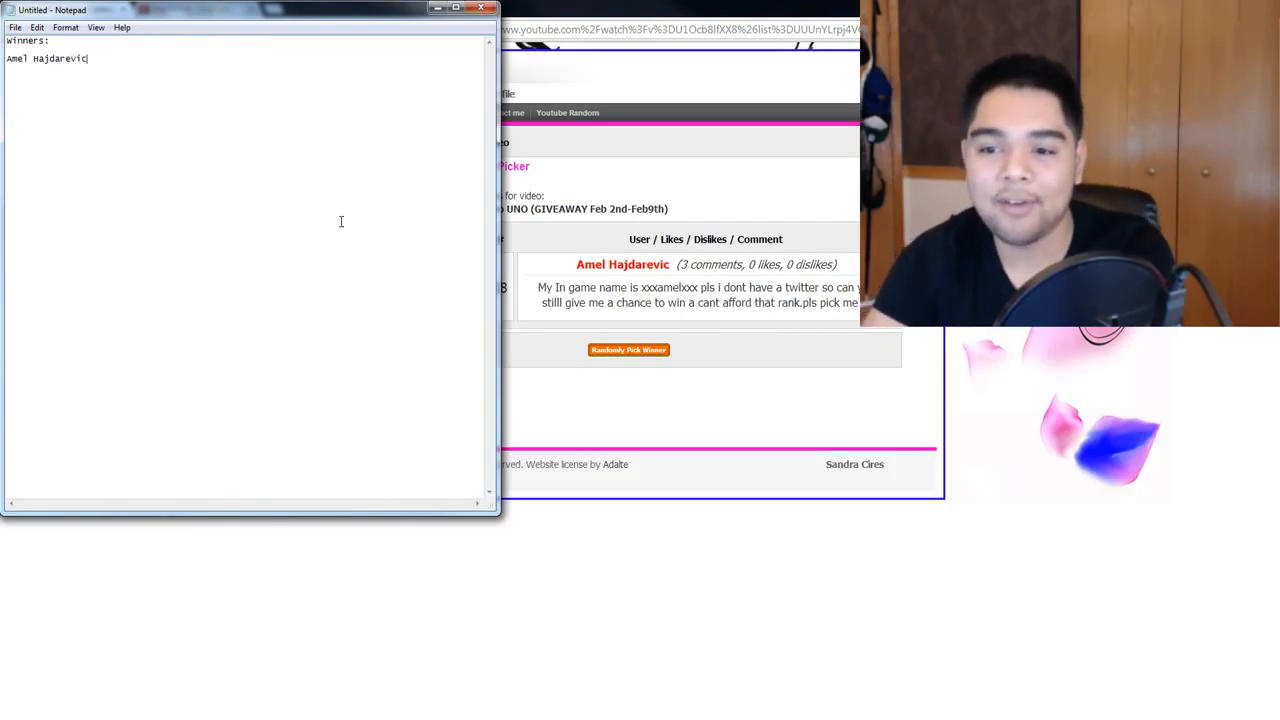
{"action": "type", "text": "IGN: x"}
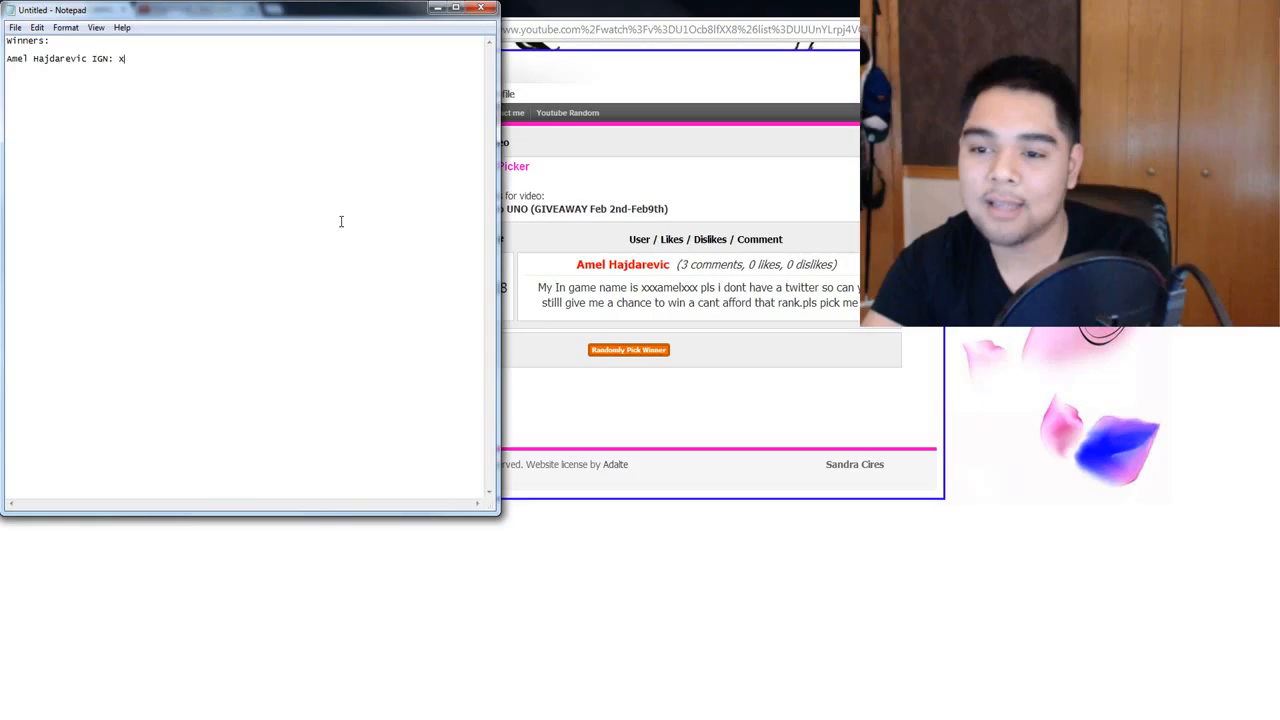
{"action": "type", "text": "xxamelxxx"}
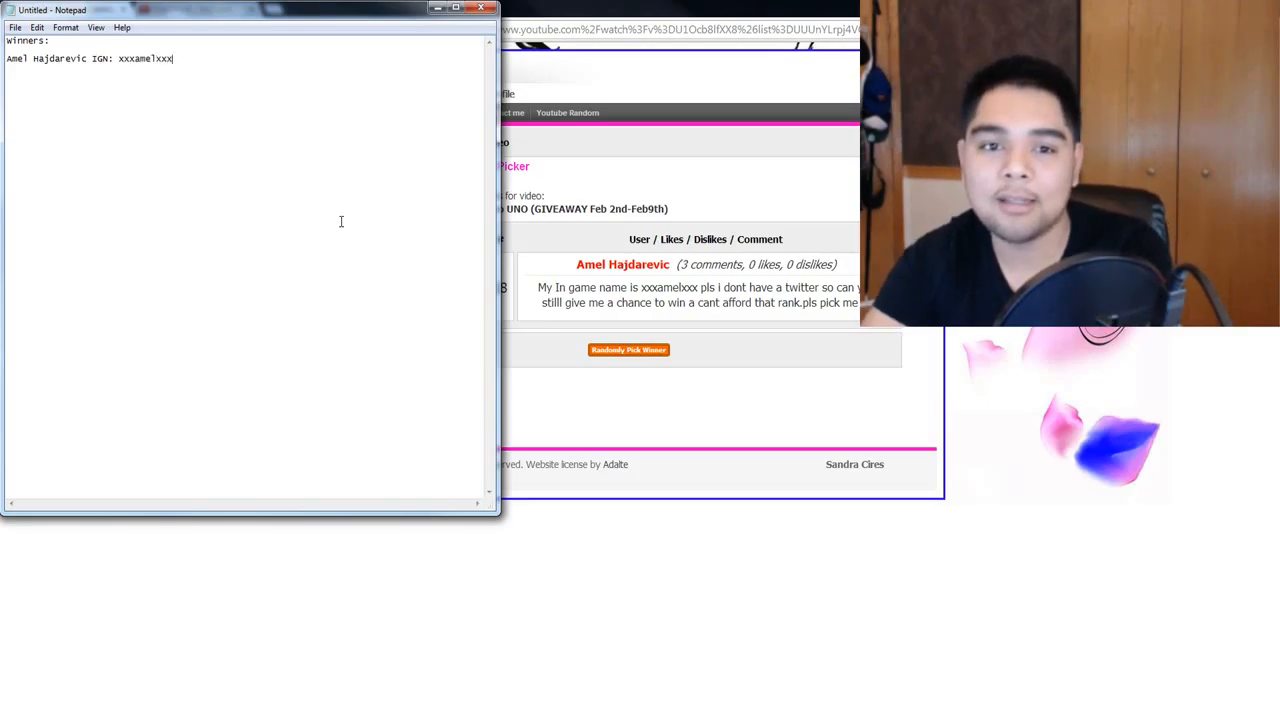
{"action": "type", "text": "(Wants"}
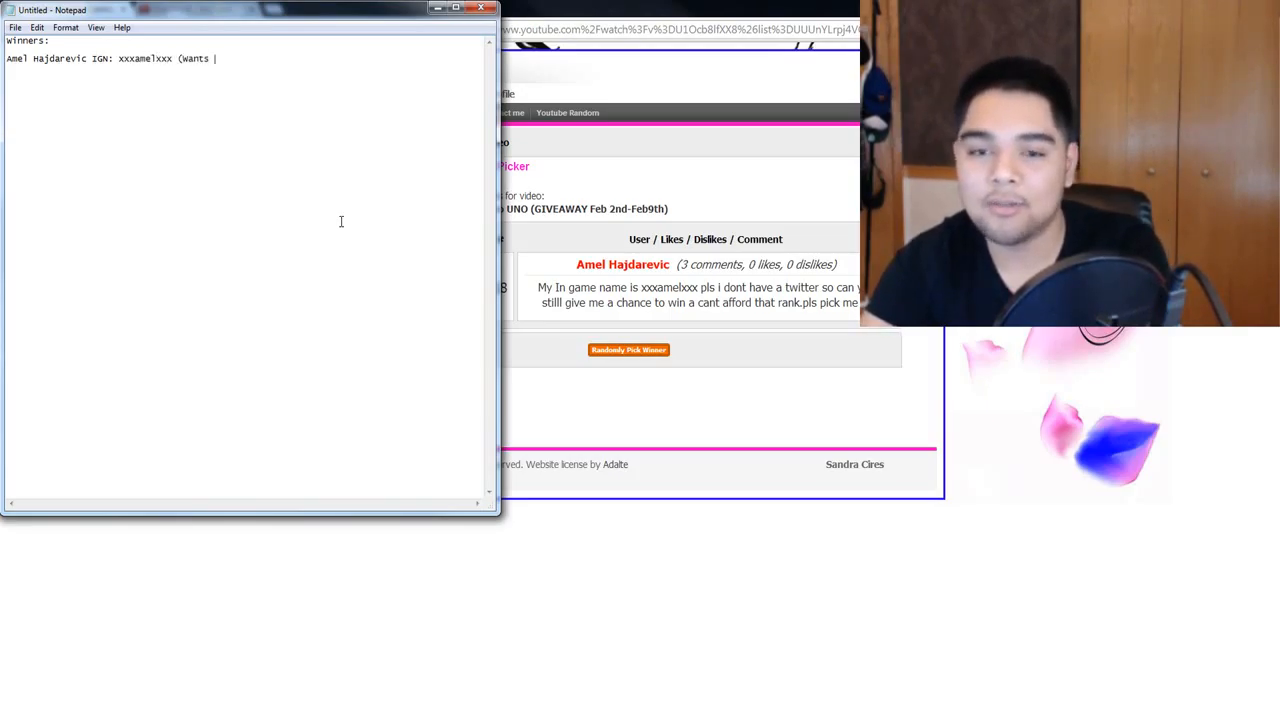
{"action": "type", "text": "Rank("}
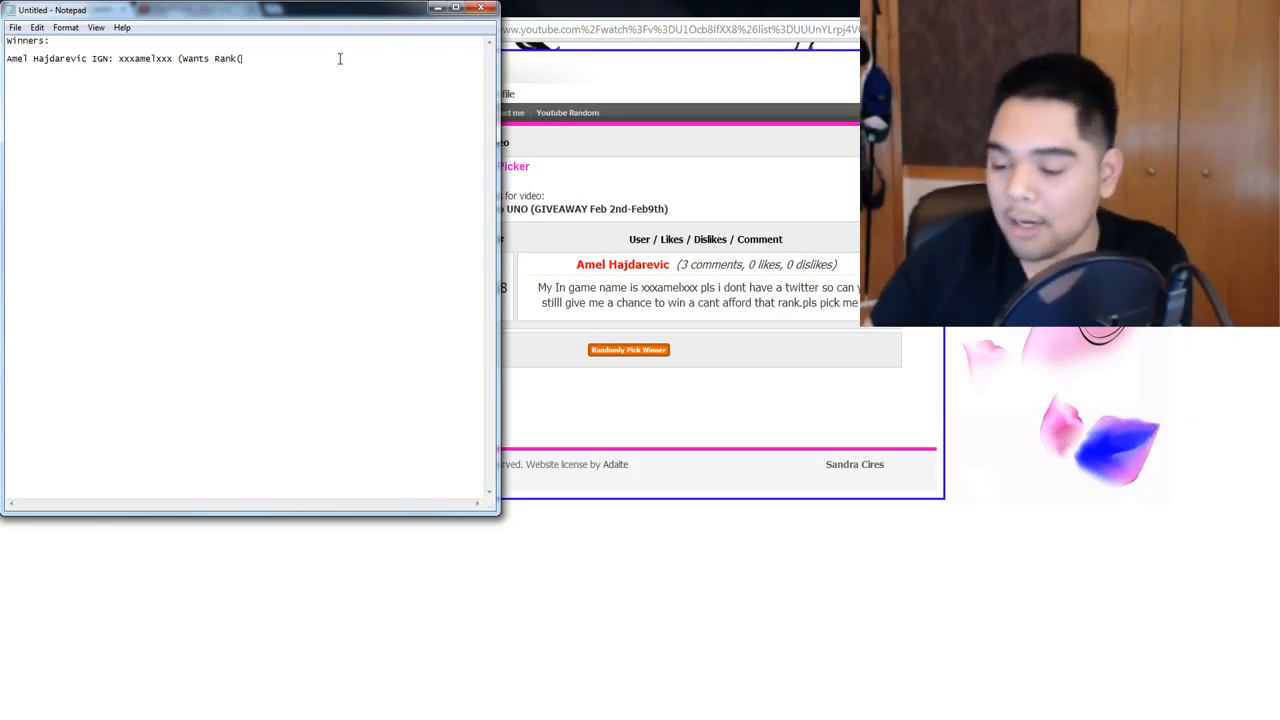
{"action": "type", "text": ")"}
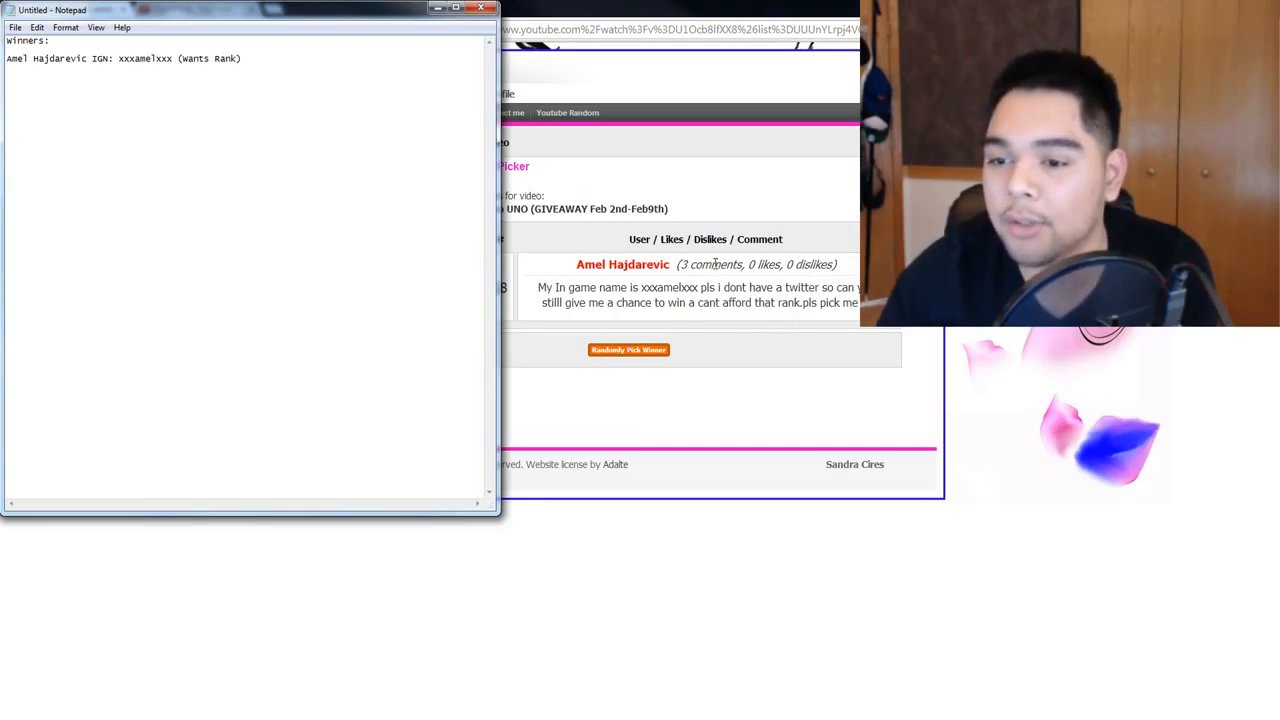
{"action": "mouse_move", "coordinate": [744, 338]}
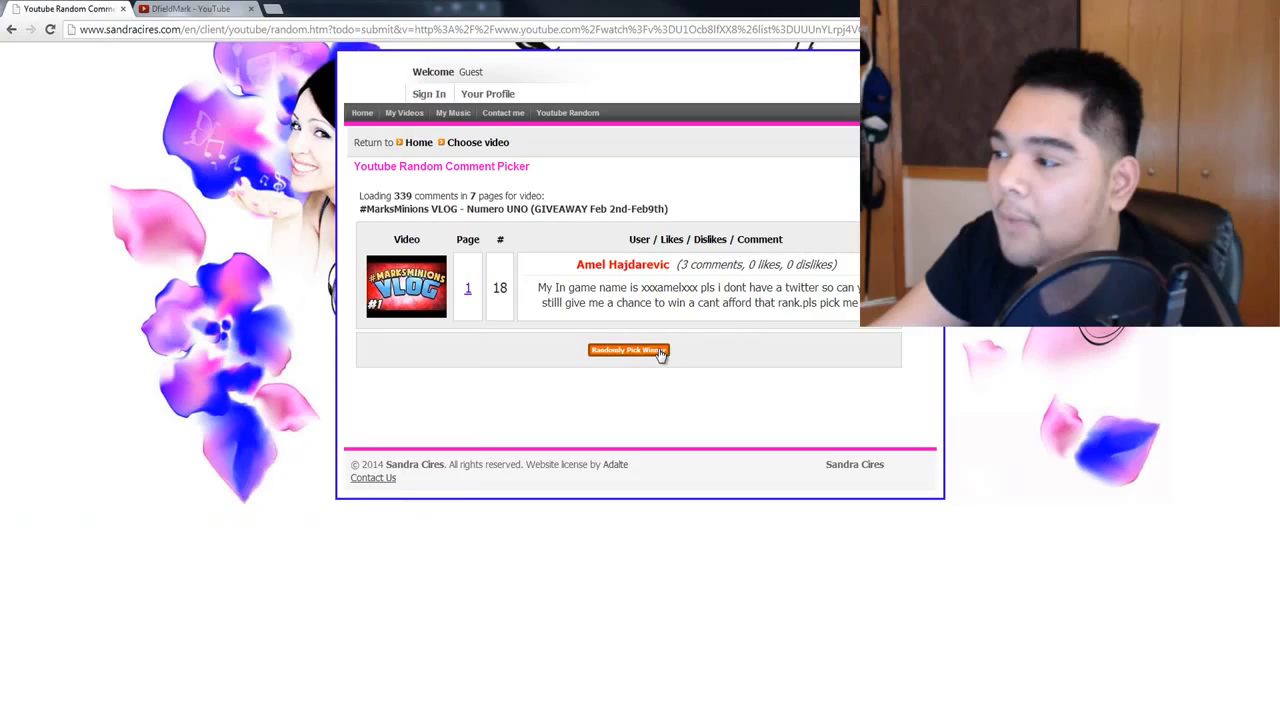
{"action": "left_click", "coordinate": [628, 350]}
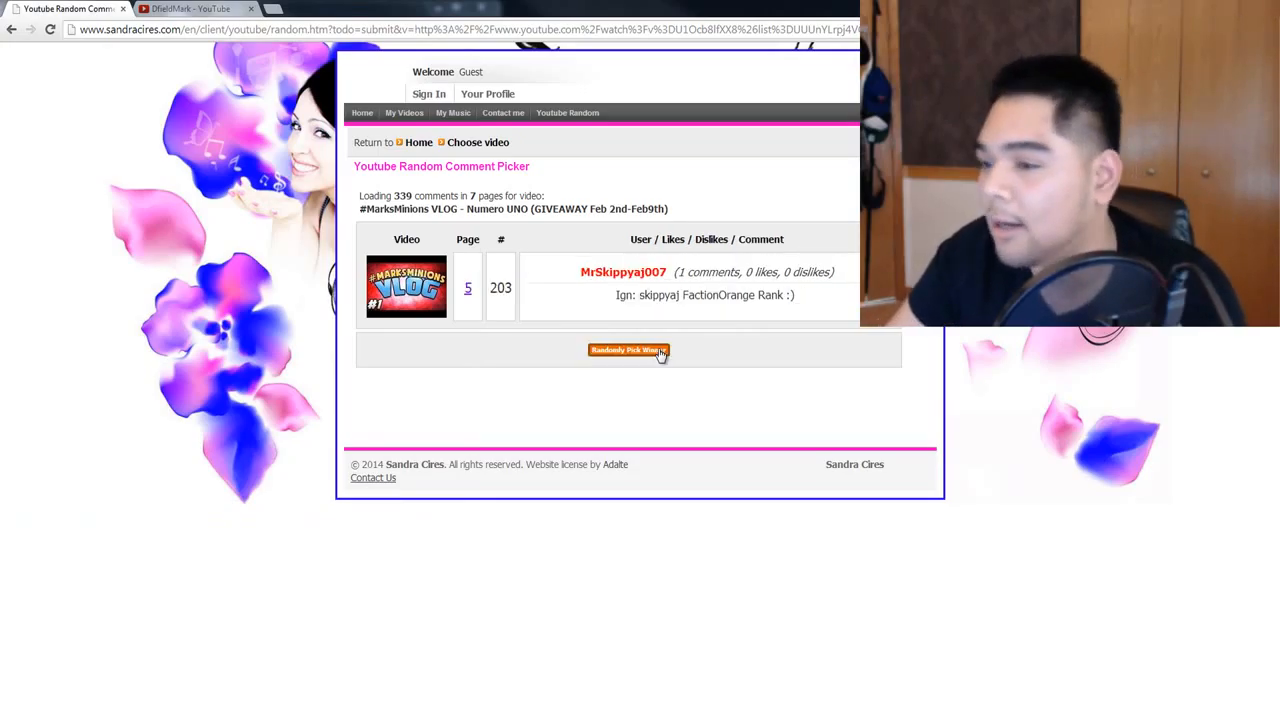
{"action": "mouse_move", "coordinate": [827, 328]}
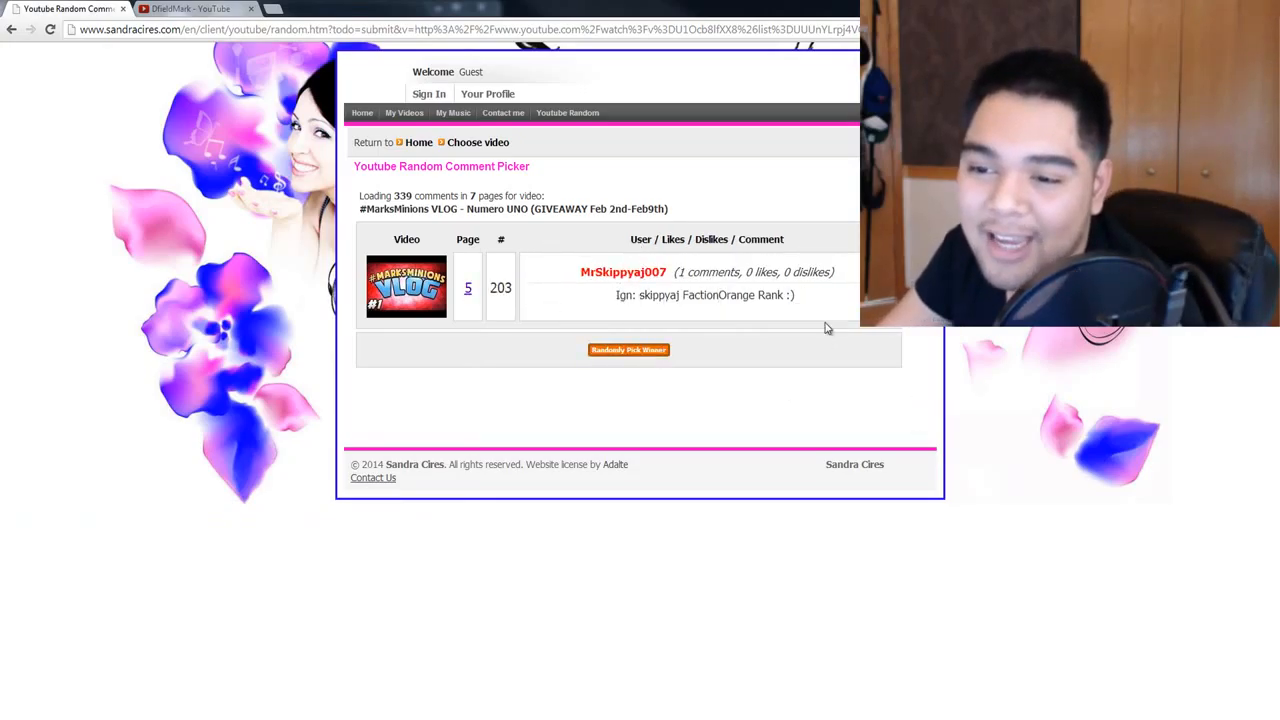
{"action": "left_click", "coordinate": [629, 350]}
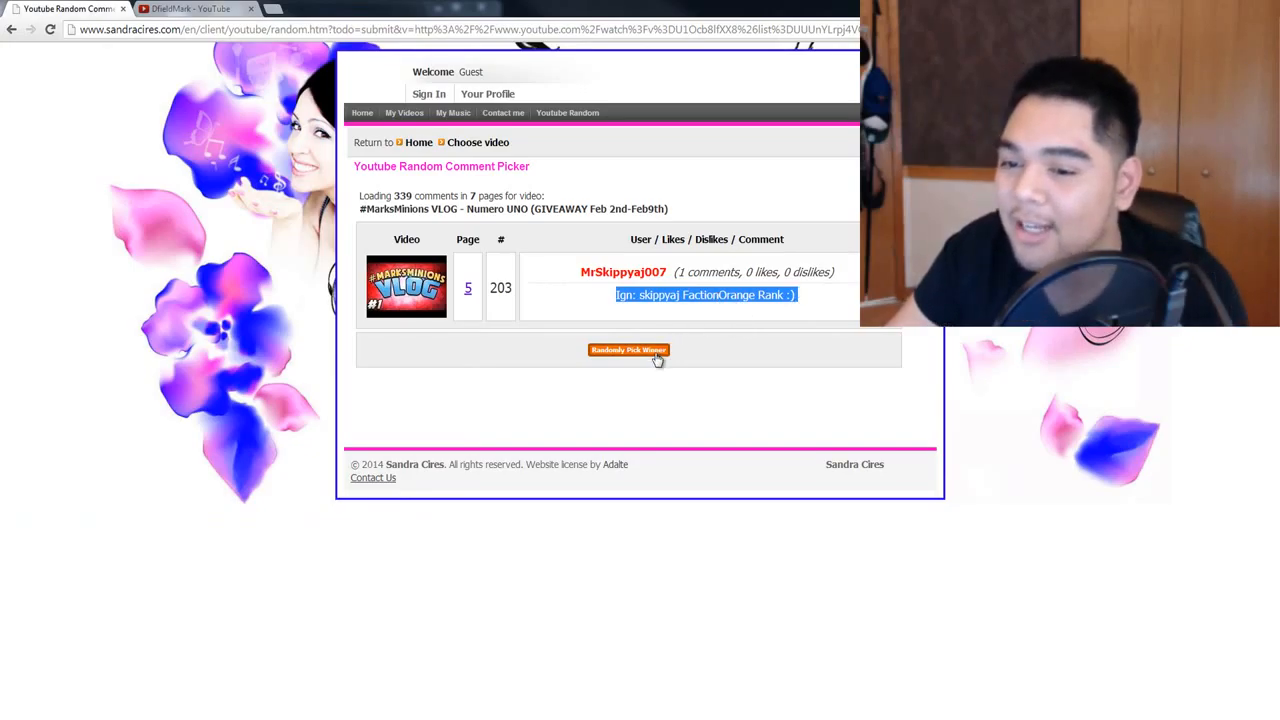
{"action": "left_click", "coordinate": [628, 350]}
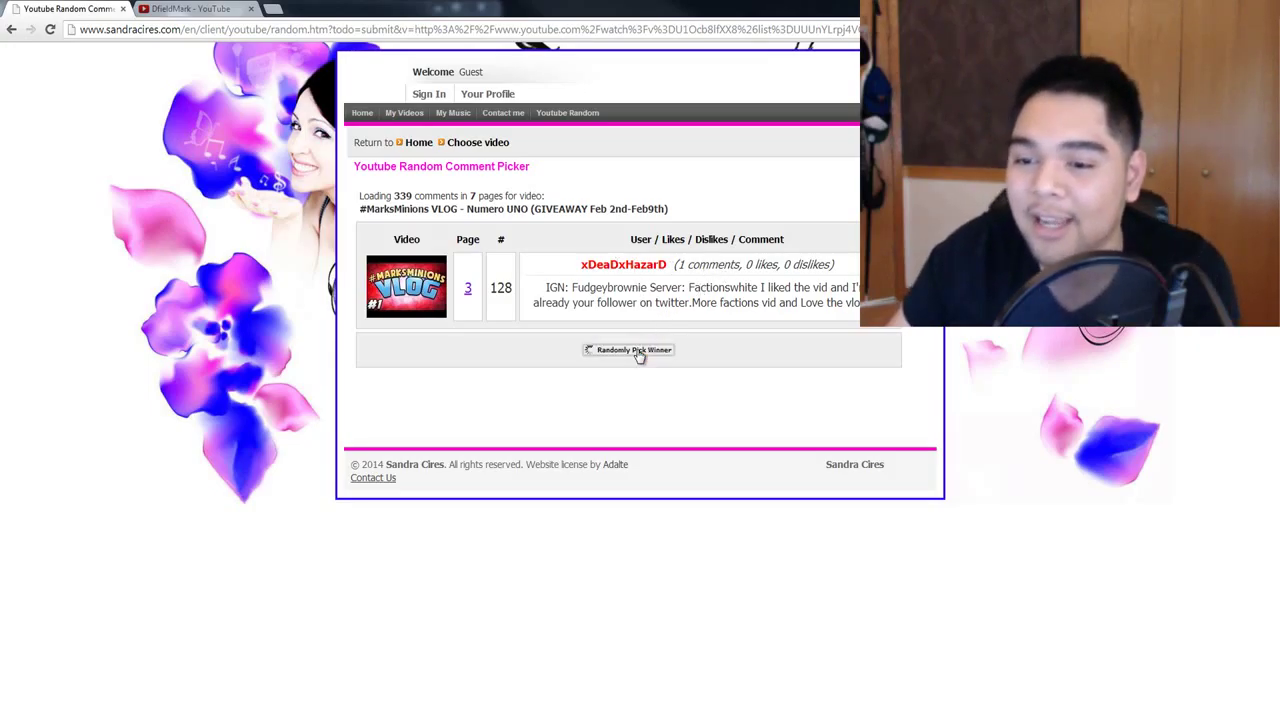
{"action": "left_click", "coordinate": [628, 350]}
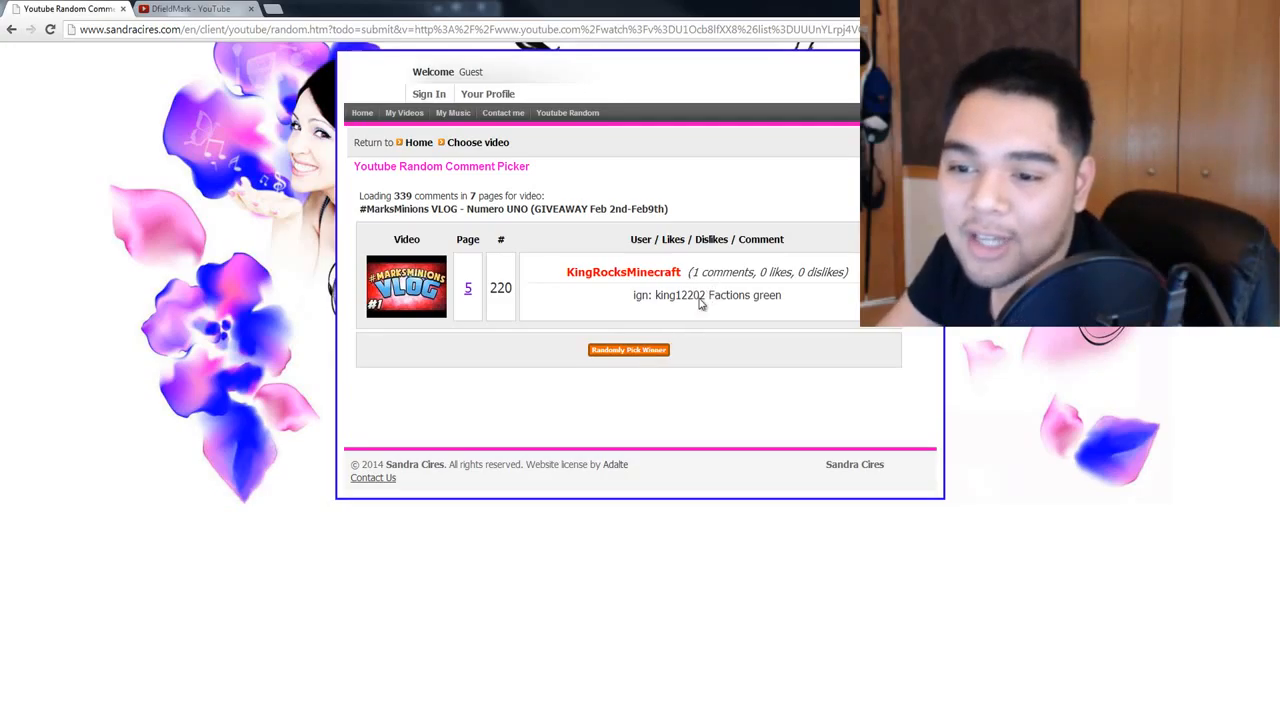
{"action": "mouse_move", "coordinate": [755, 313]}
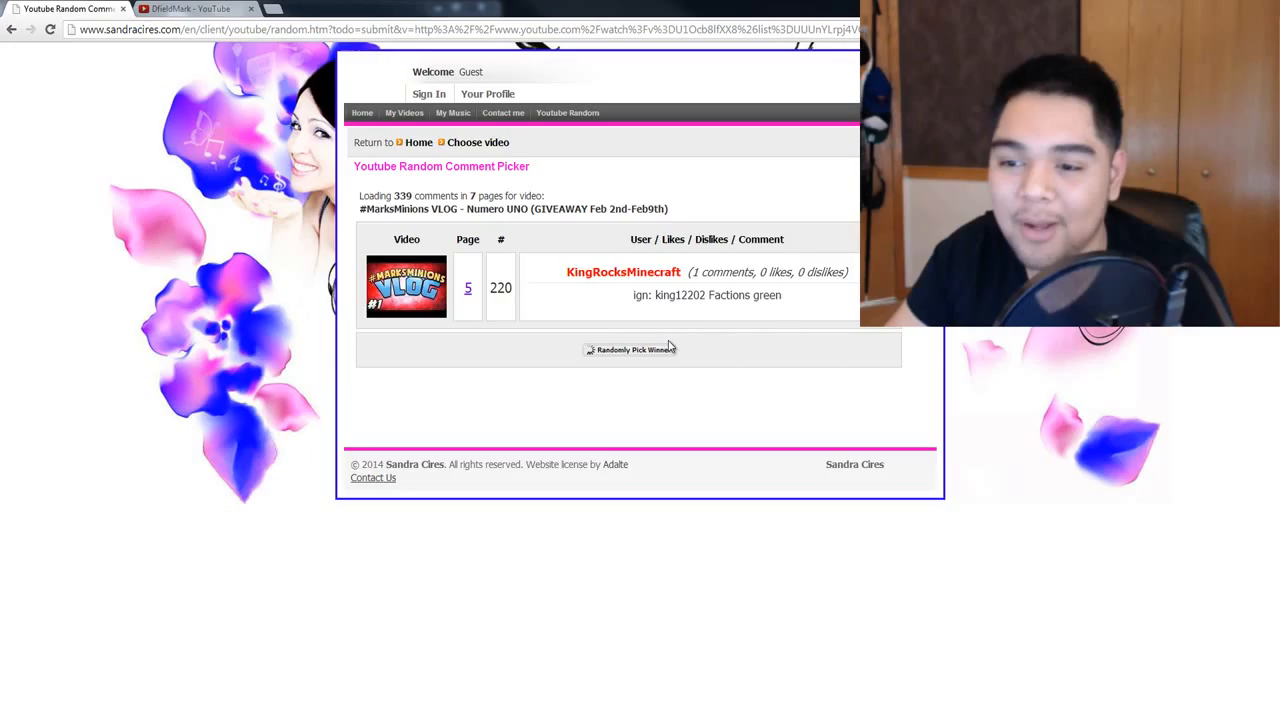
{"action": "left_click", "coordinate": [628, 349]}
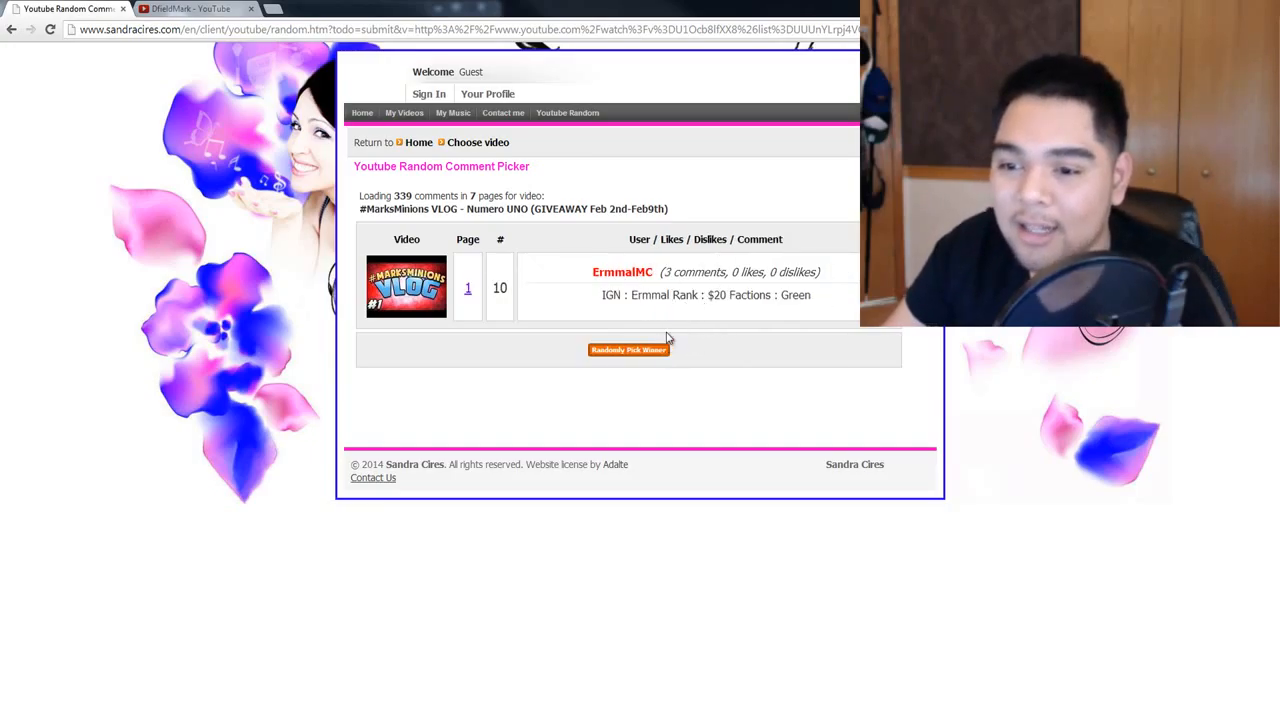
{"action": "left_click", "coordinate": [628, 349]}
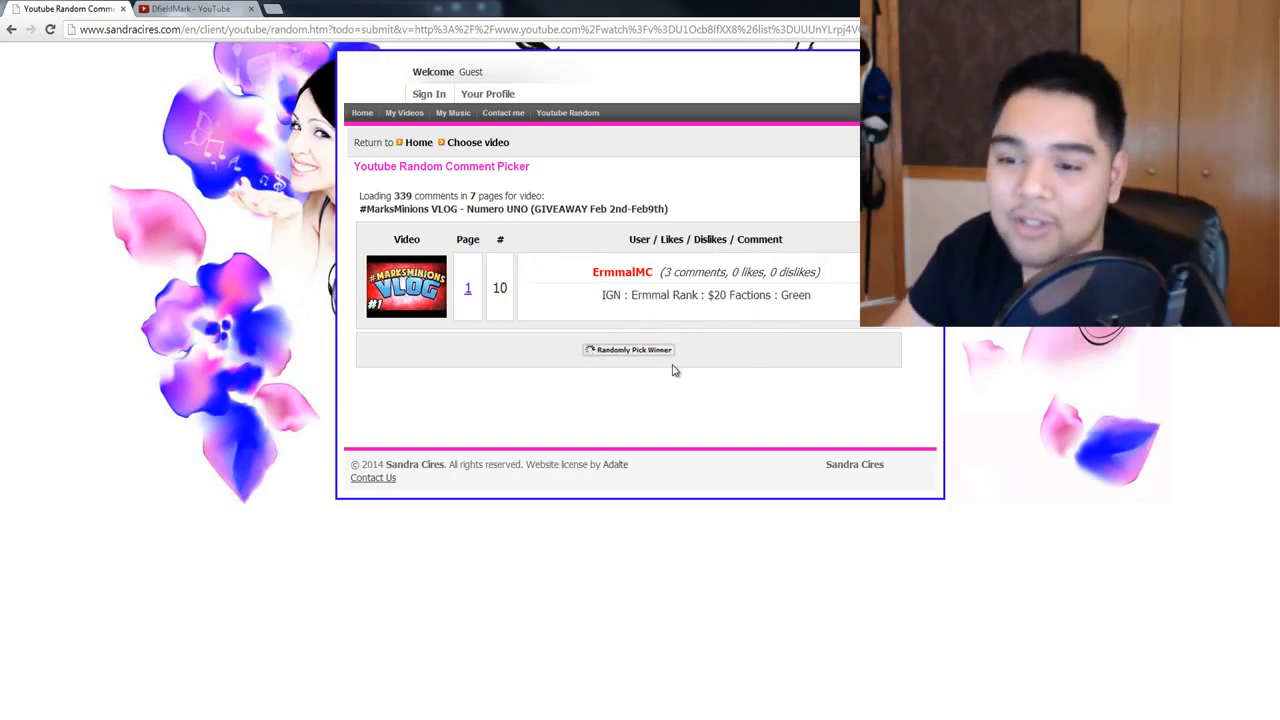
{"action": "left_click", "coordinate": [628, 349]}
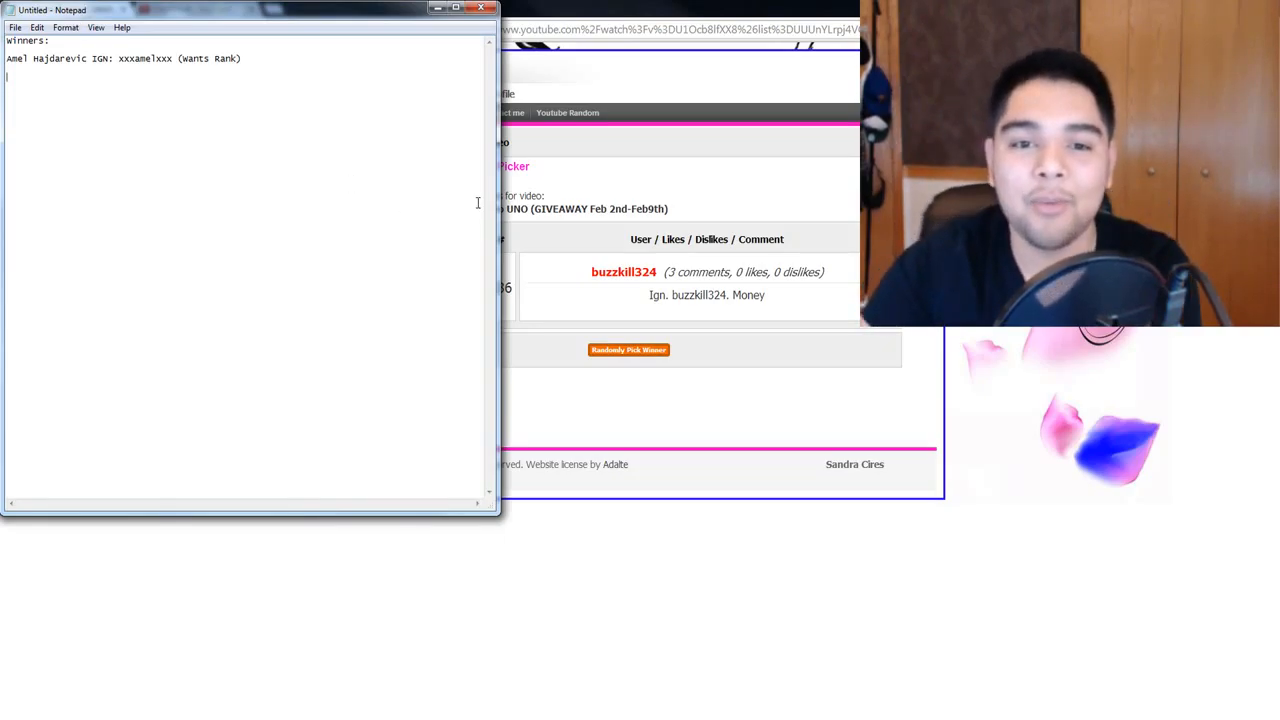
{"action": "type", "text": "Buzzki"}
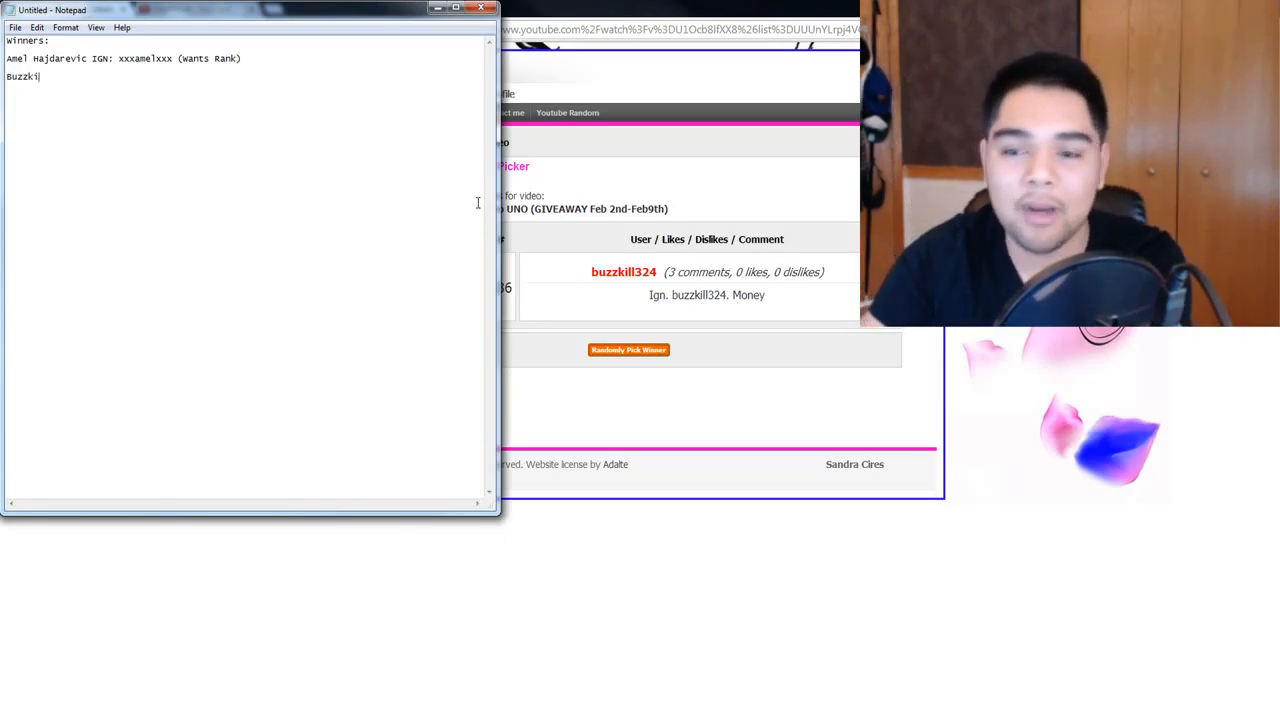
{"action": "type", "text": "ll324"}
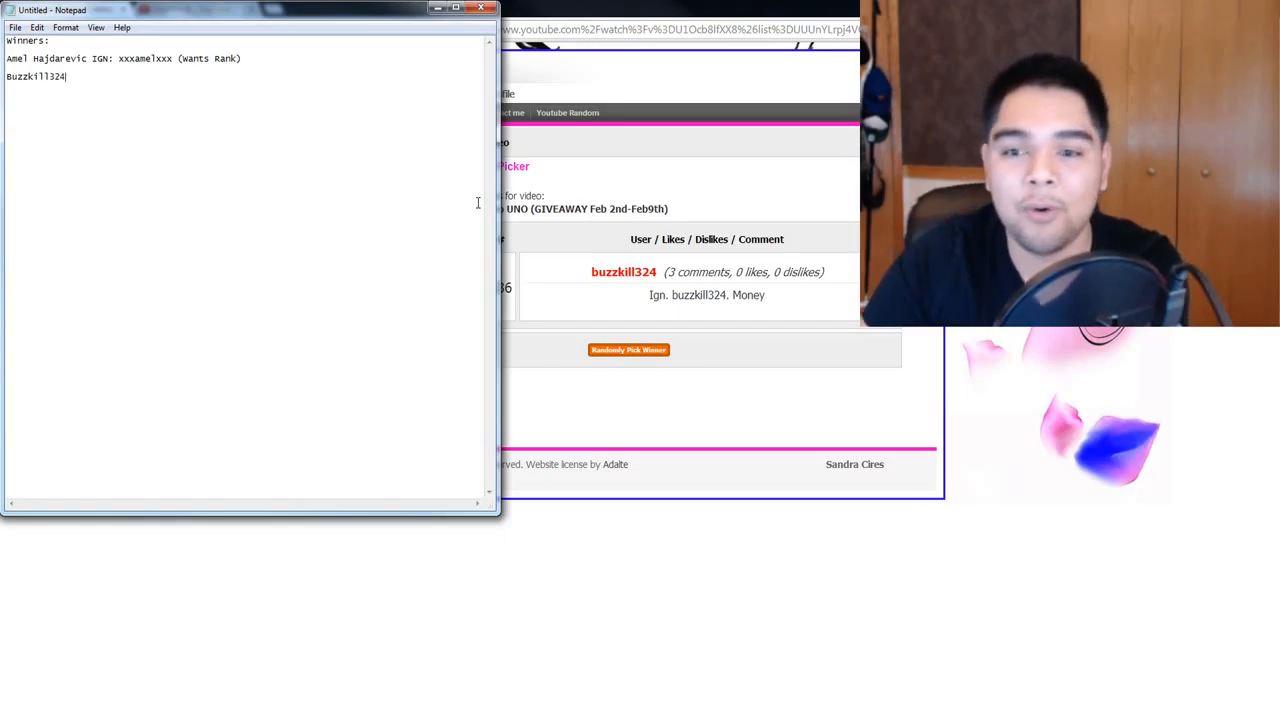
{"action": "type", "text": "(Money)"}
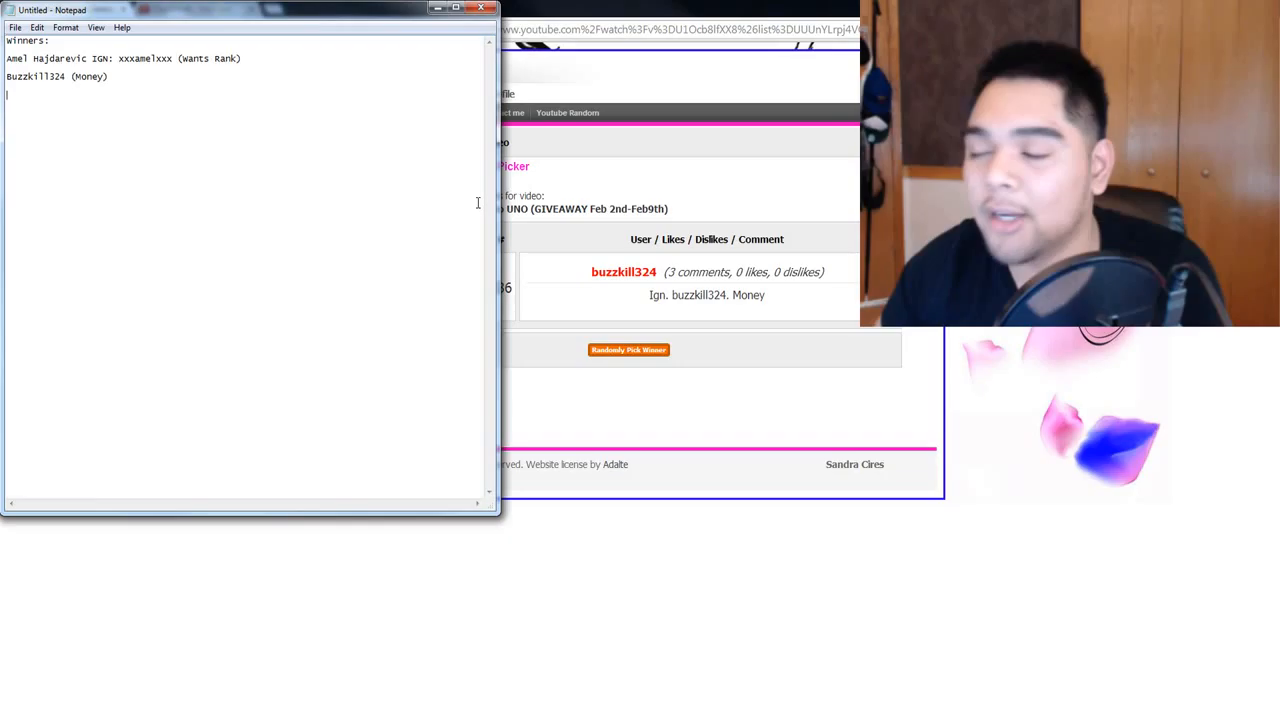
{"action": "mouse_move", "coordinate": [942, 393]}
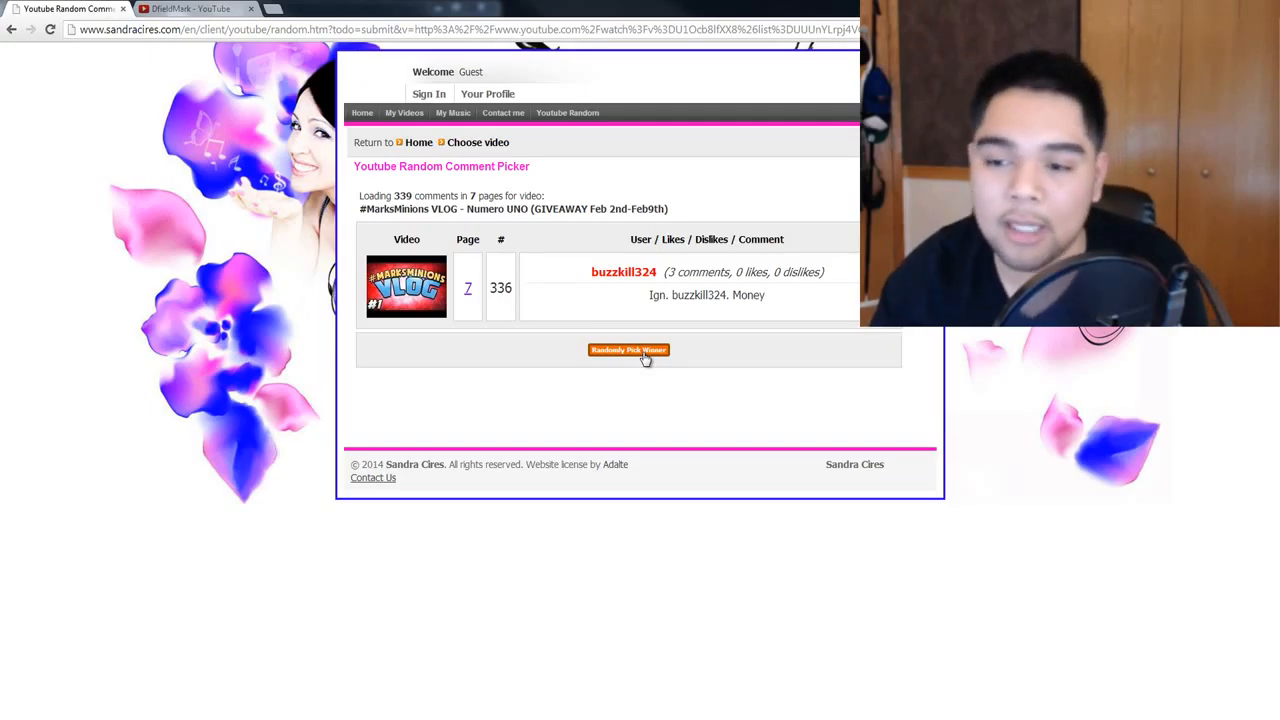
{"action": "left_click", "coordinate": [628, 350]}
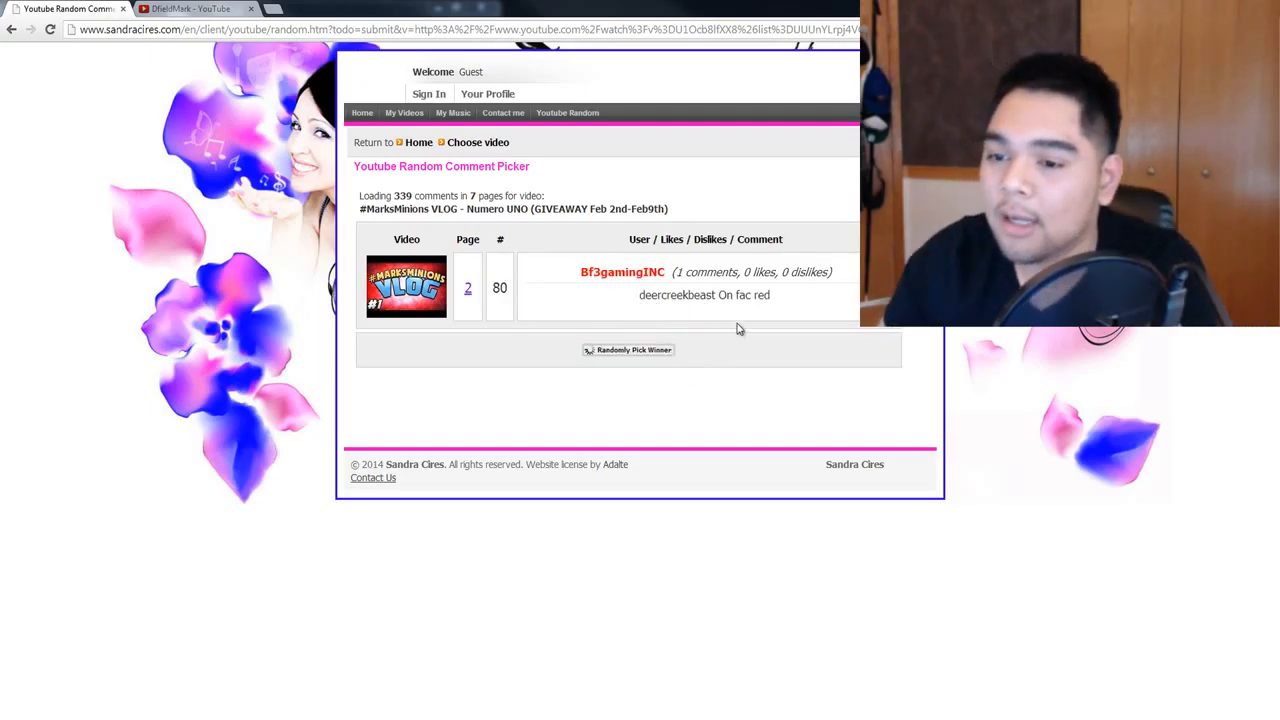
{"action": "left_click", "coordinate": [628, 349]}
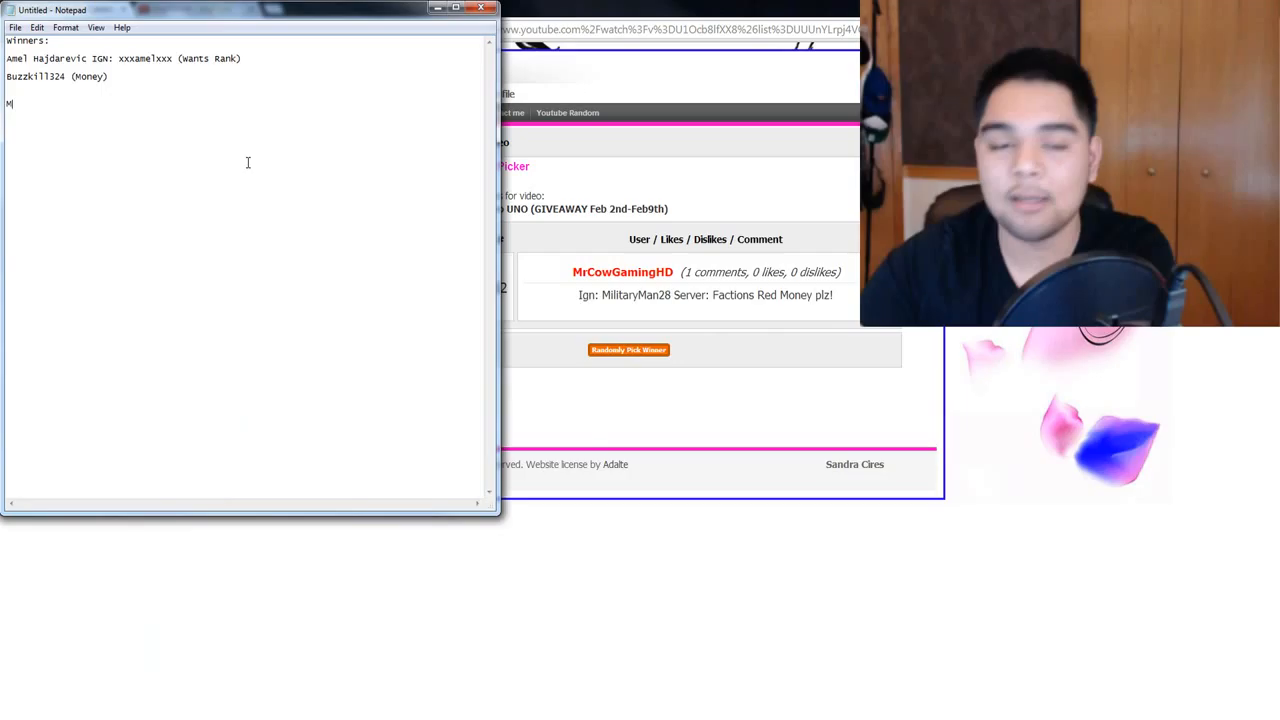
{"action": "type", "text": "ilitaryMan2"}
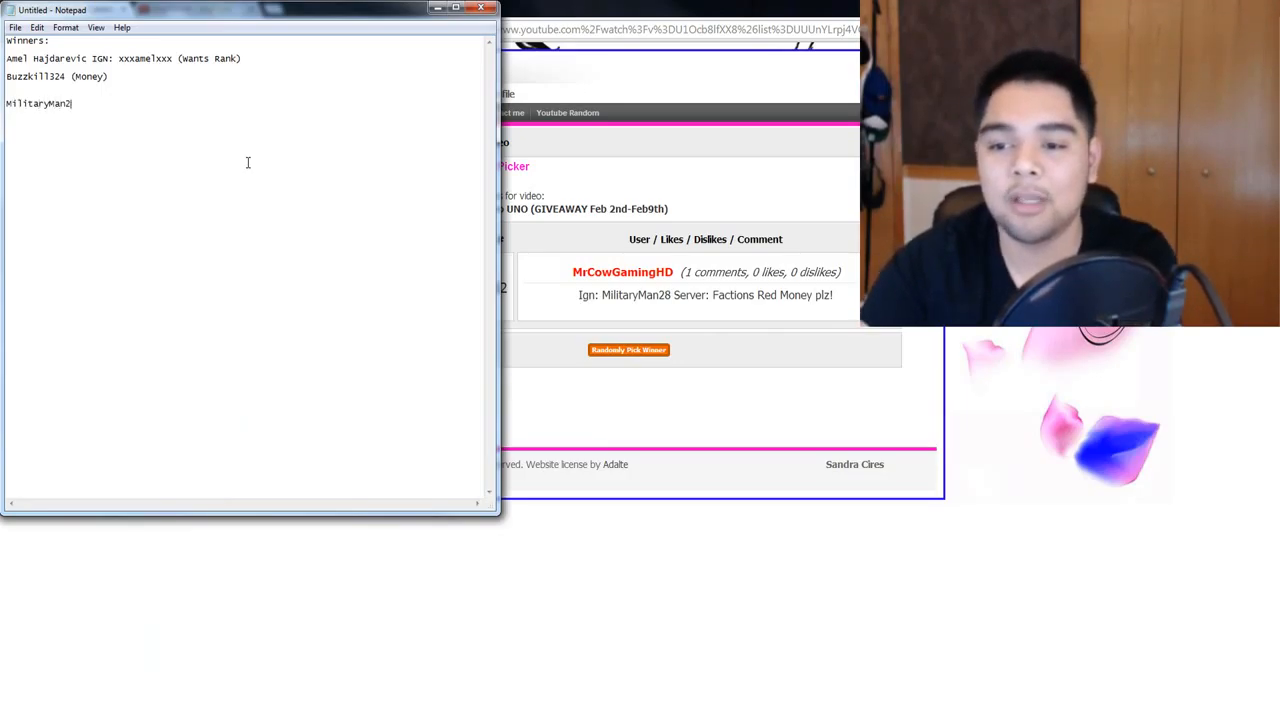
{"action": "type", "text": "8 FactionR"}
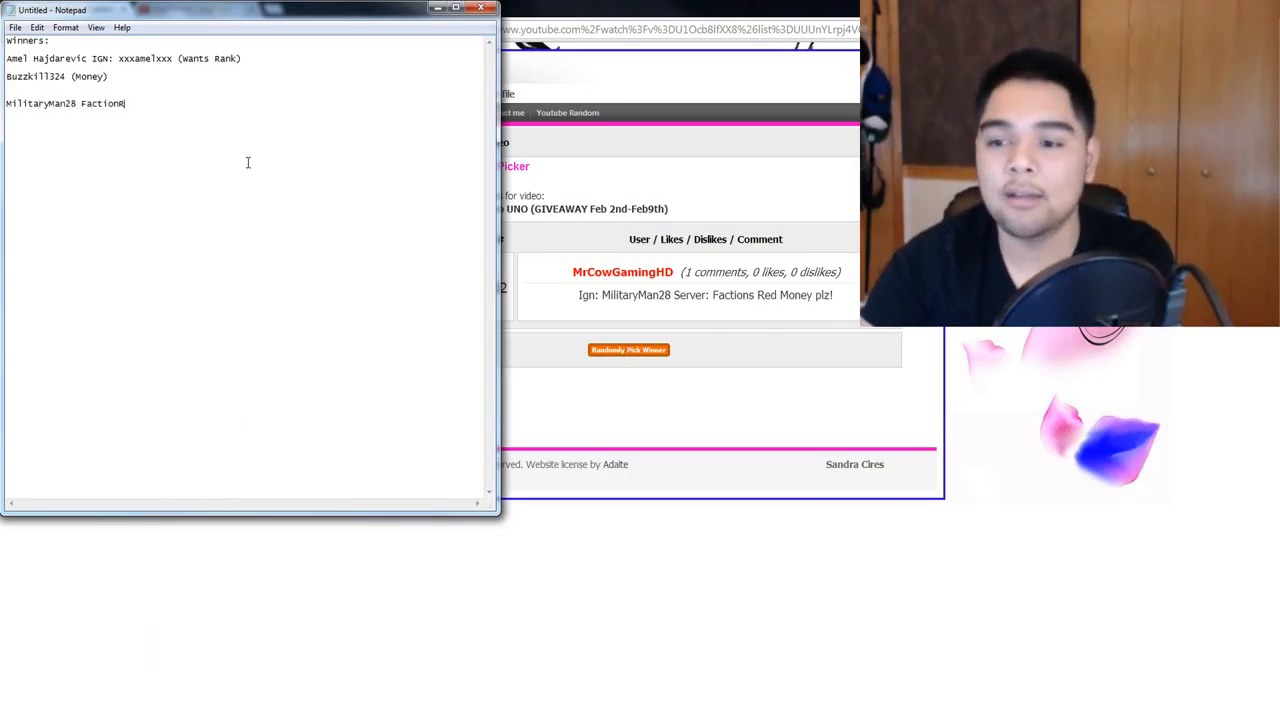
{"action": "type", "text": "ed (Money)"}
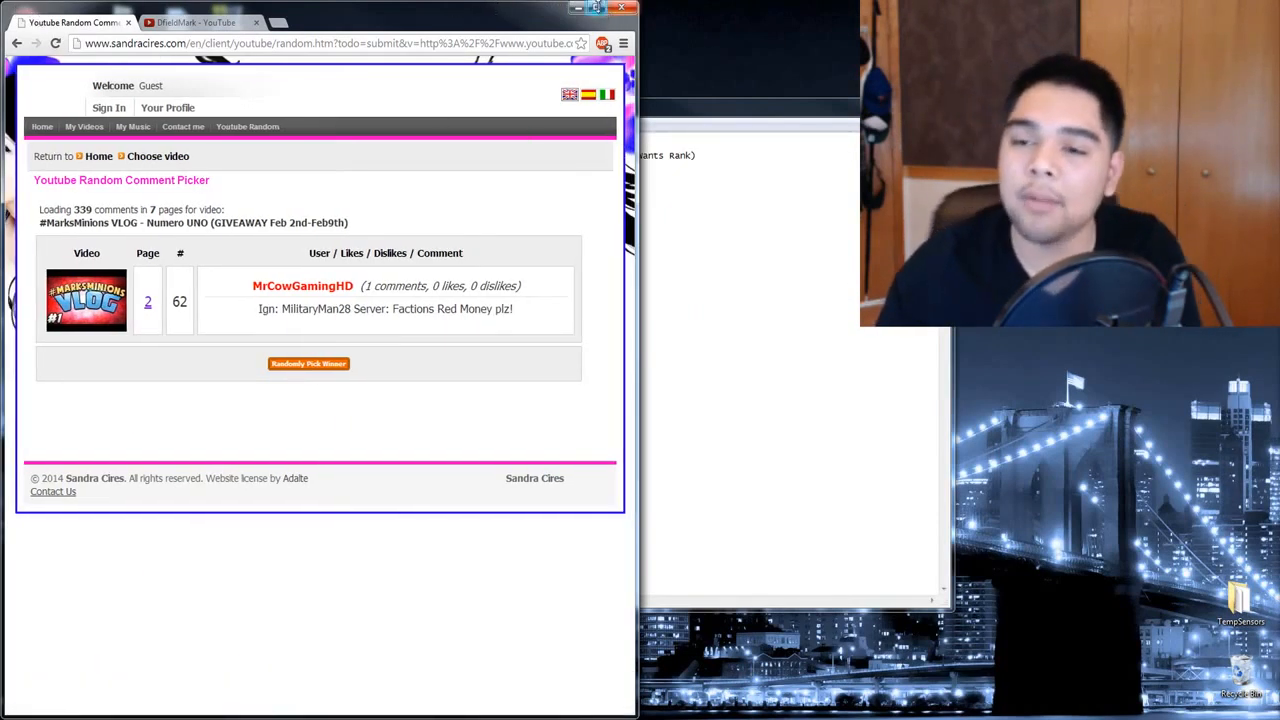
{"action": "left_click", "coordinate": [185, 17]}
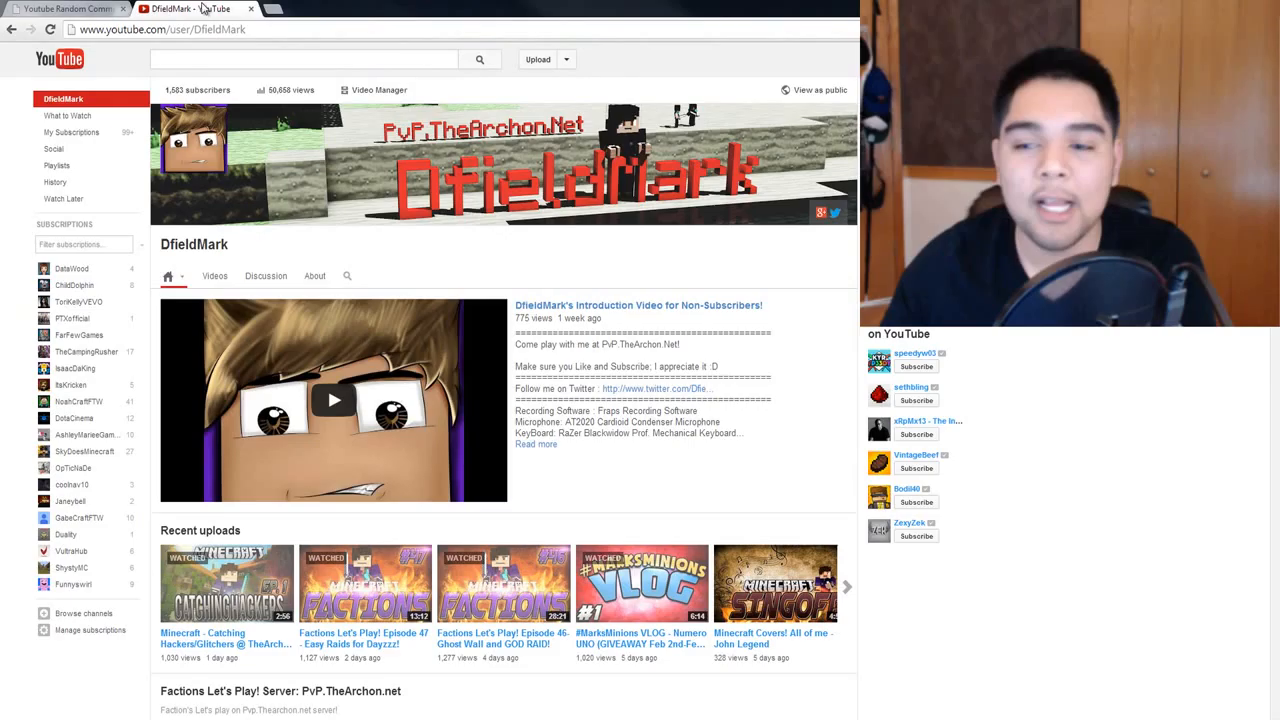